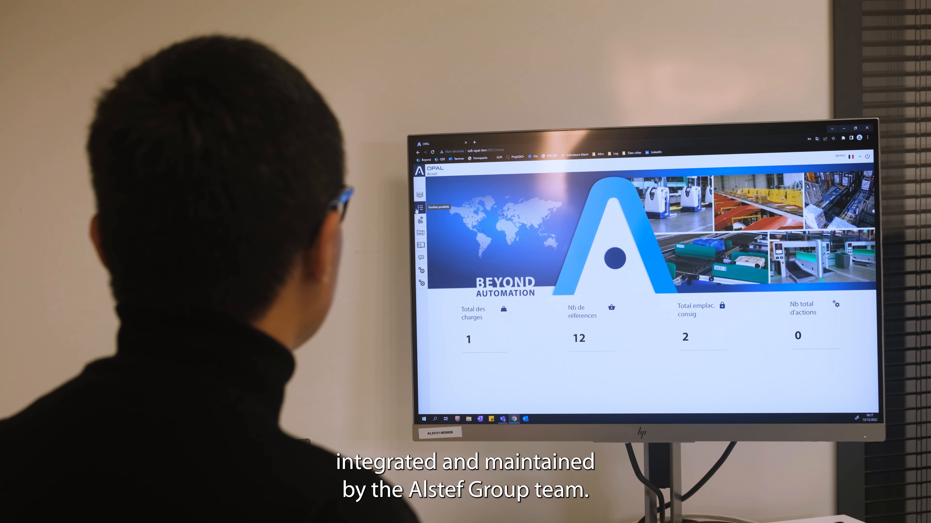
View the OPAL statistics dashboard charts, then show the alert monitoring list of 23 open incidents grouped by environment.
left_click(420, 220)
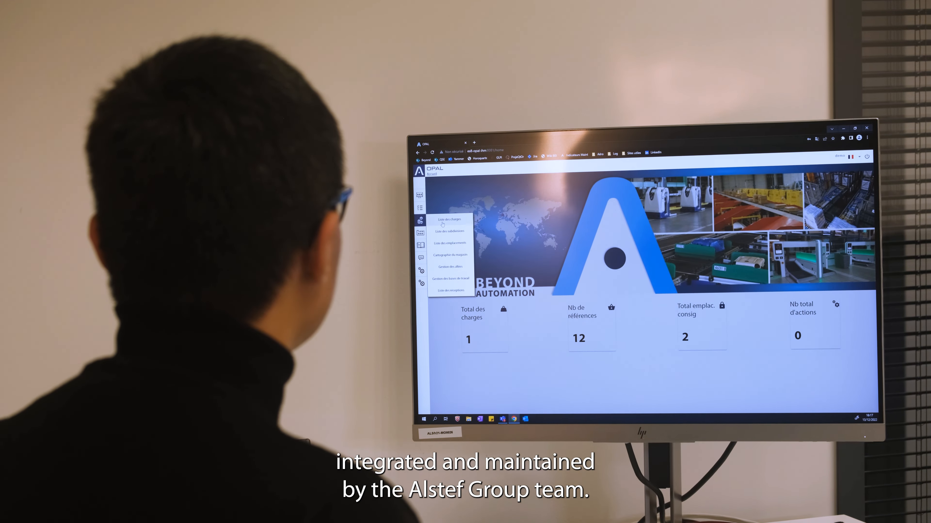
left_click(451, 244)
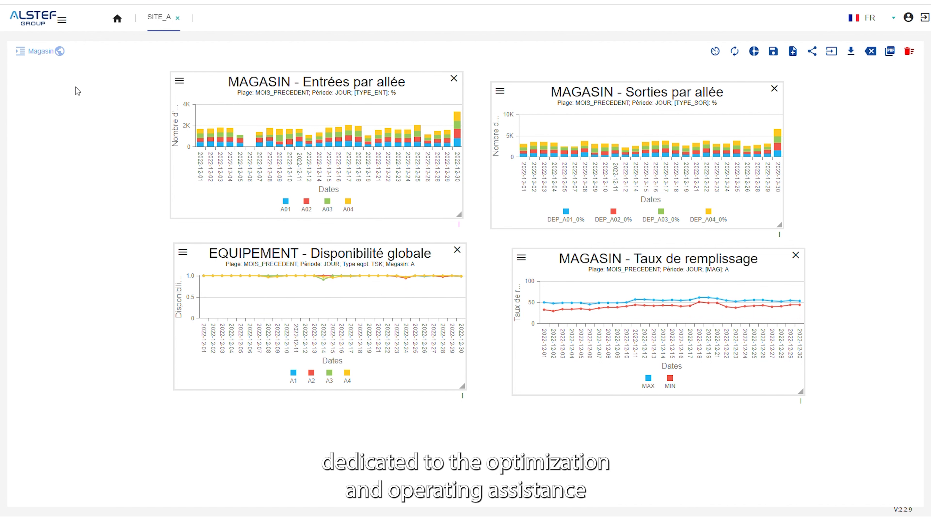
left_click(40, 51)
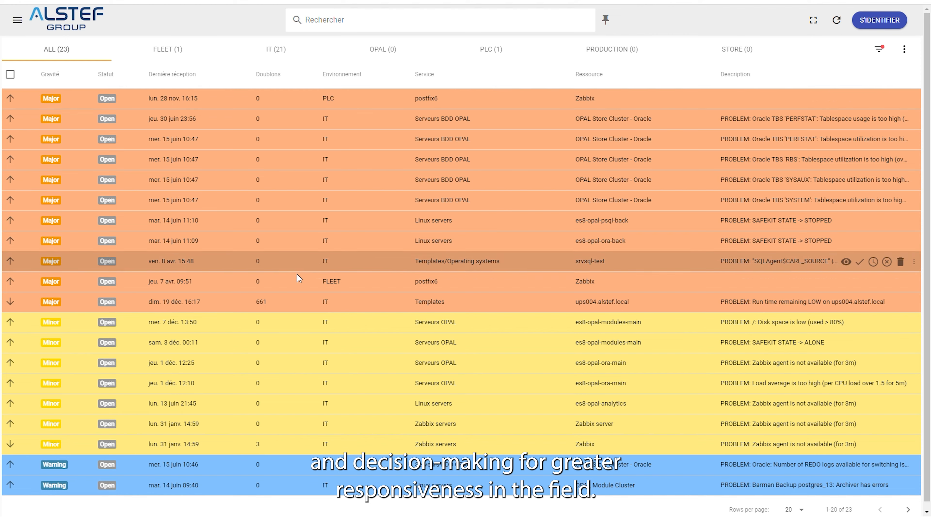
mouse_move(265, 479)
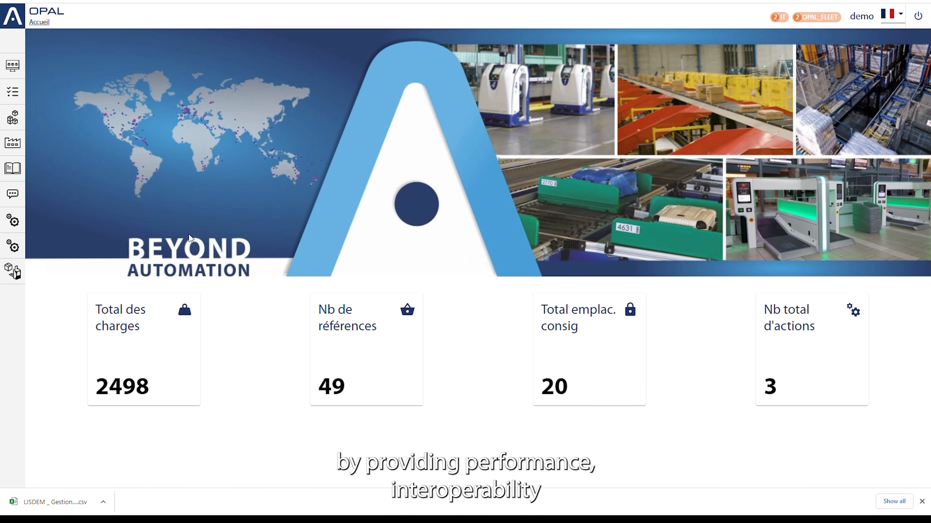
mouse_move(13, 168)
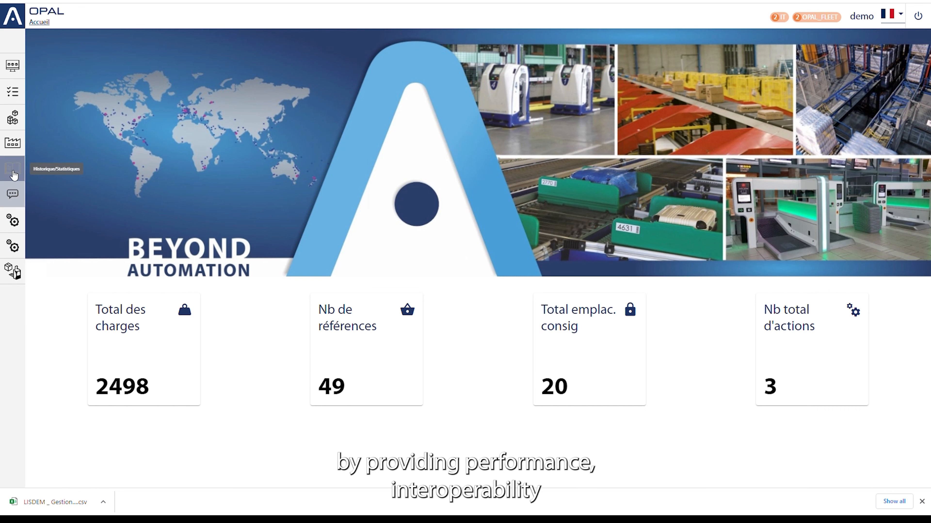